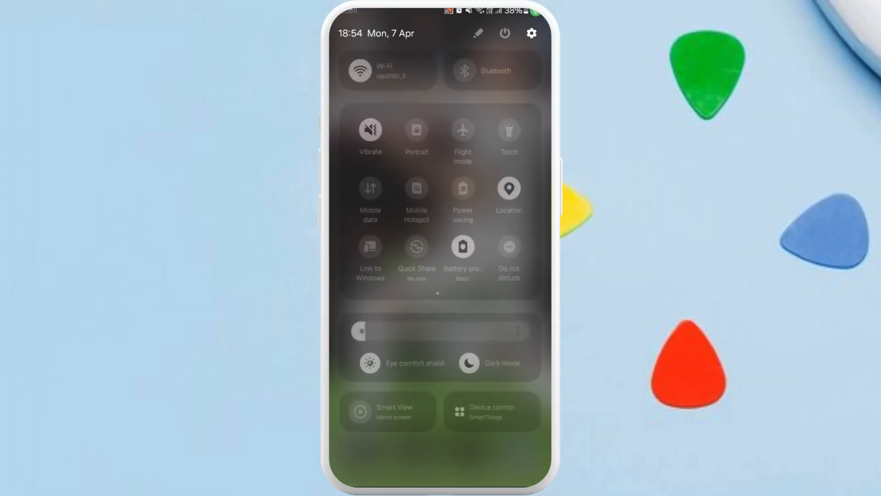
# - Search Settings for 'lock screen', open Lock screen and AOD, and scroll to the bottom
pyautogui.click(531, 33)
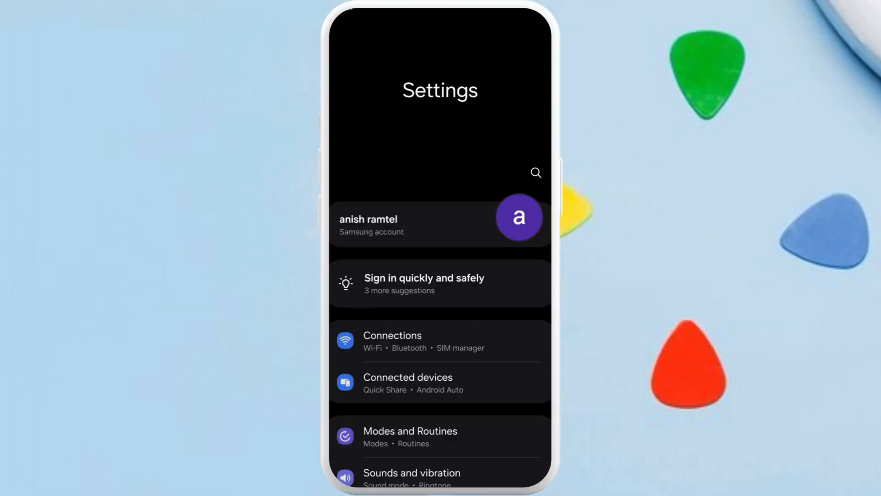
pyautogui.click(535, 172)
pyautogui.write('lock screen')
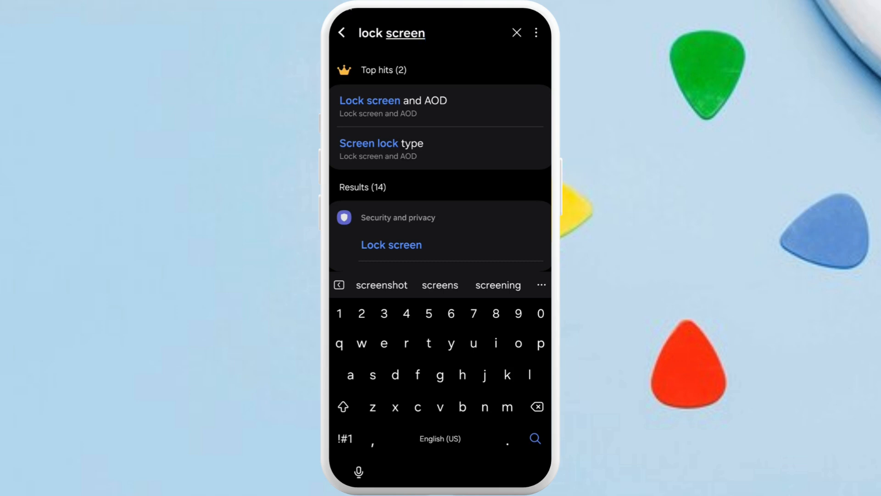
pyautogui.click(393, 106)
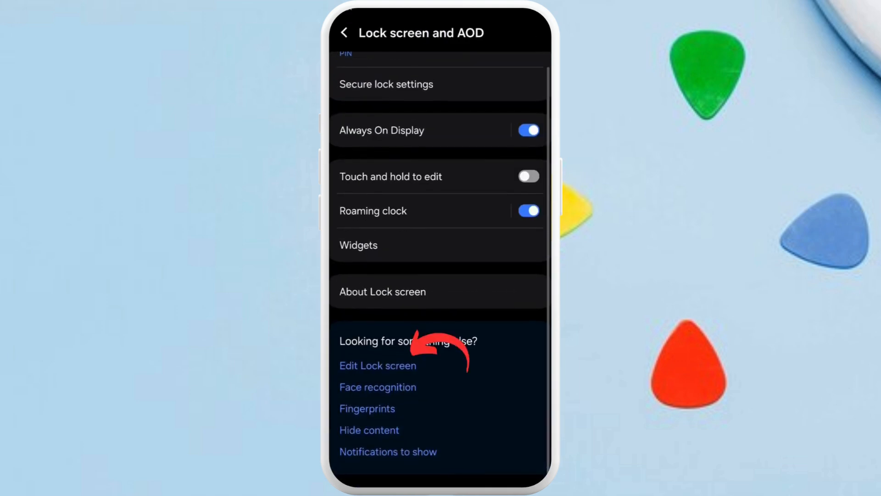
pyautogui.scroll(-3)
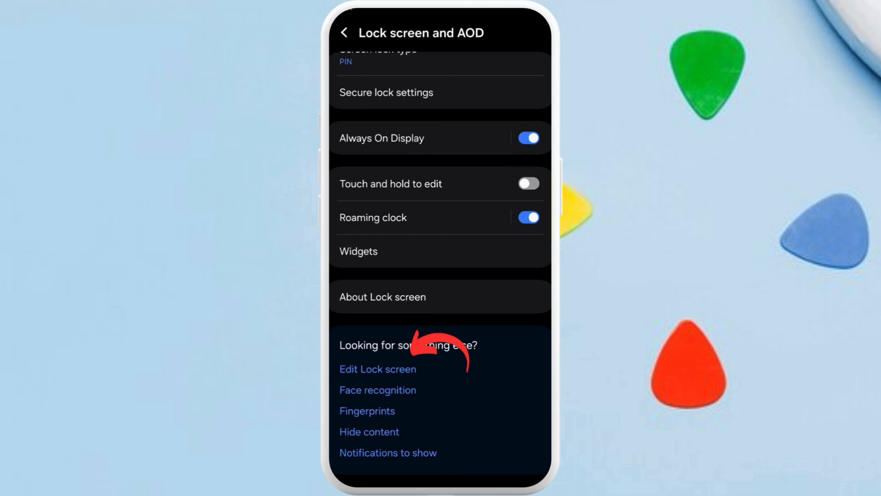
# - Open the lock screen editor and browse the installed apps for a shortcut
pyautogui.click(377, 369)
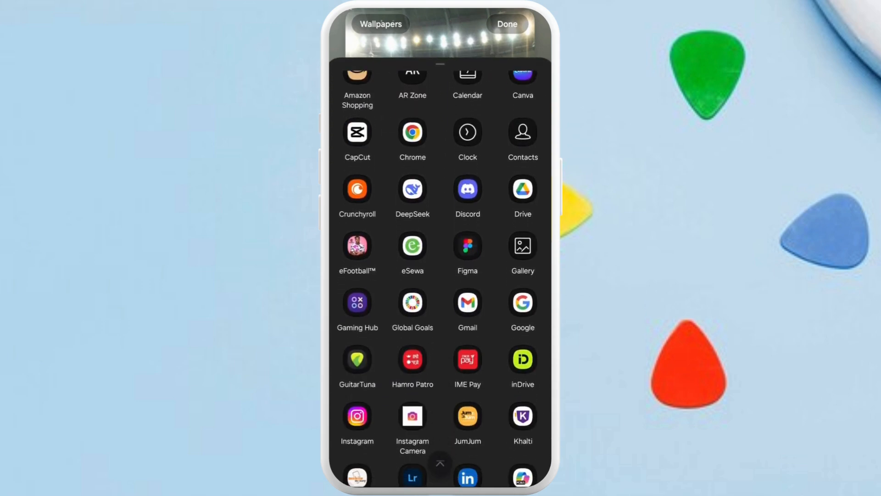
pyautogui.scroll(-3)
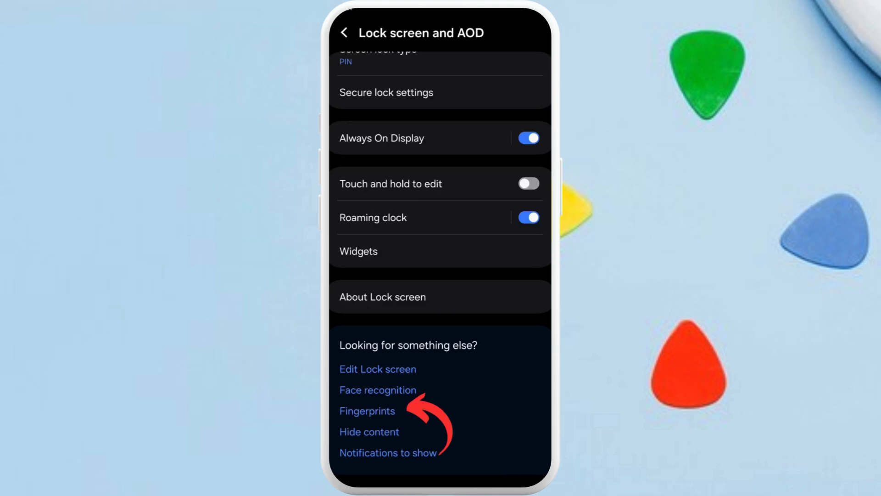
# - Go to Fingerprints and choose Add fingerprint to reach the sensor placement prompt
pyautogui.click(367, 410)
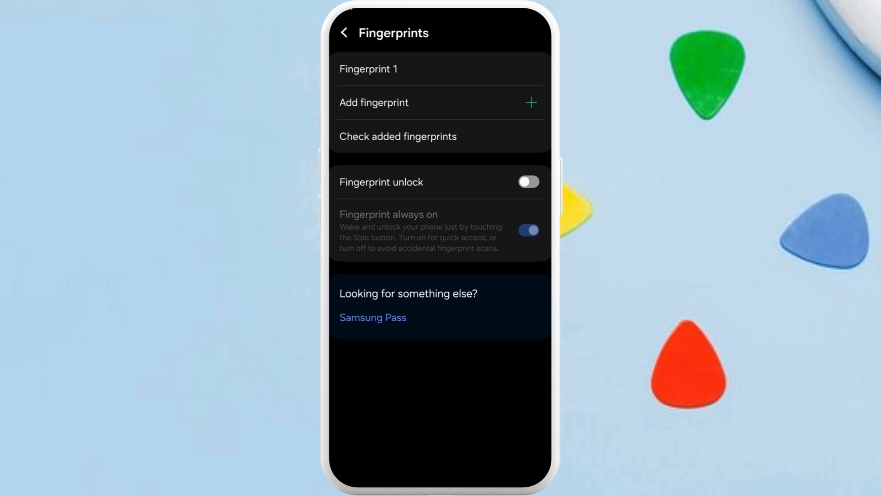
pyautogui.click(373, 102)
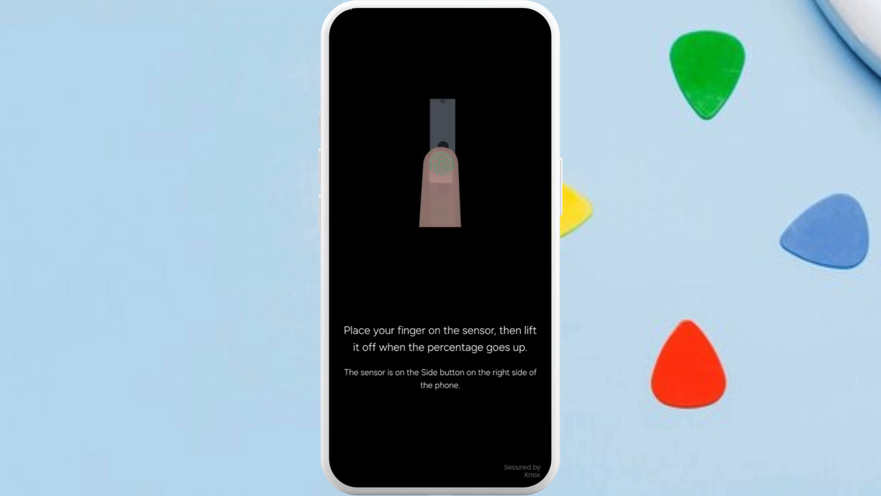